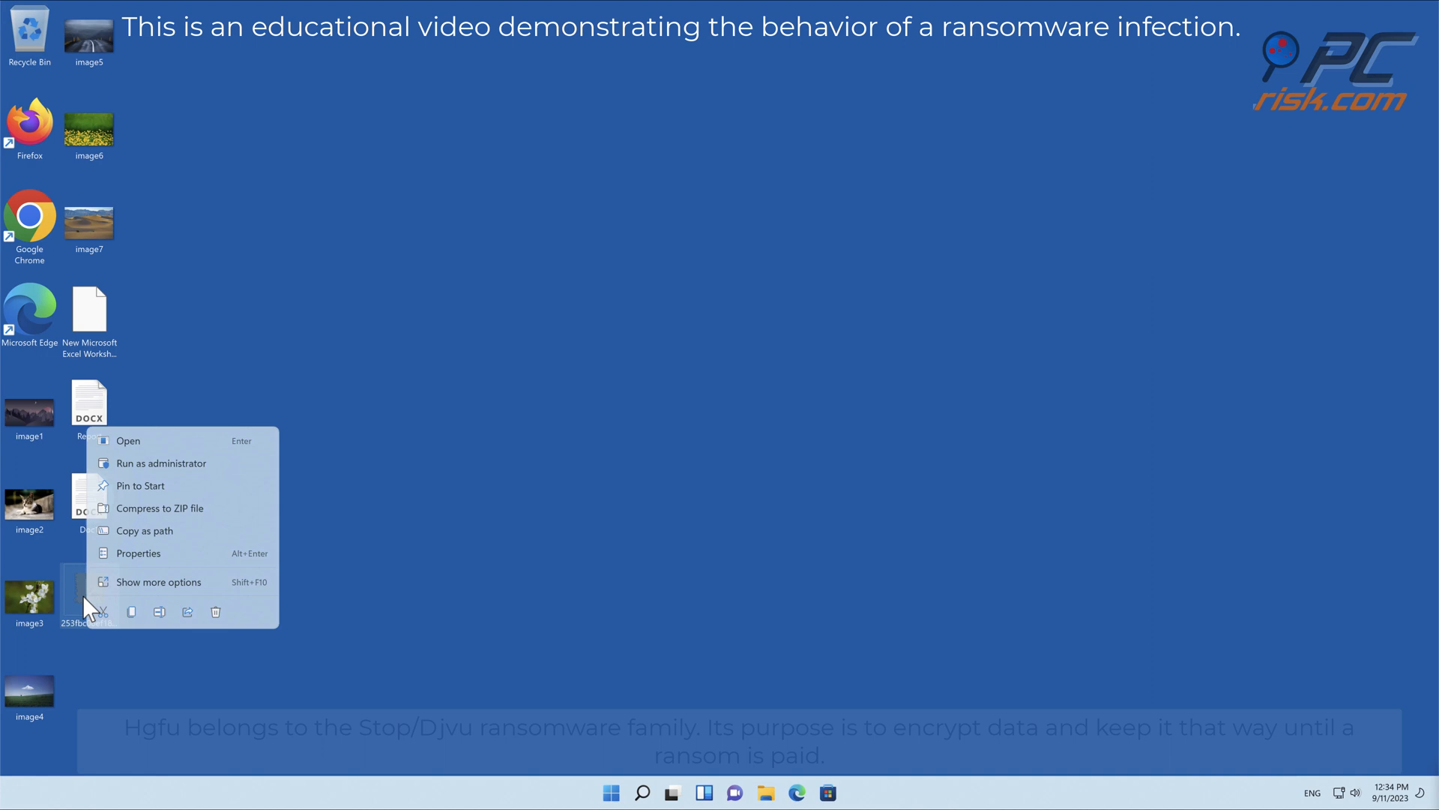
Run the ransomware sample so desktop files get encrypted with the .hgfu extension
left_click(161, 464)
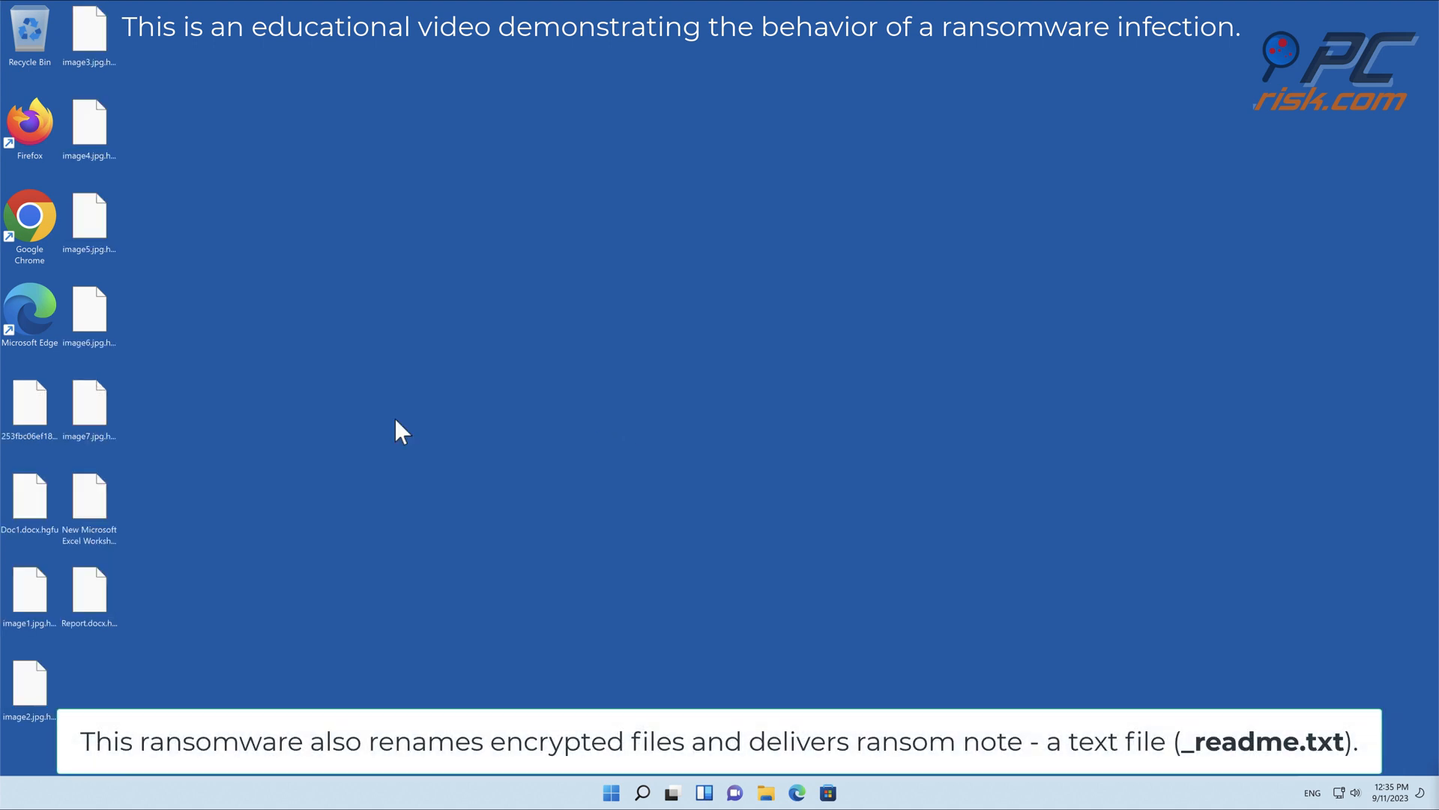
left_click(30, 593)
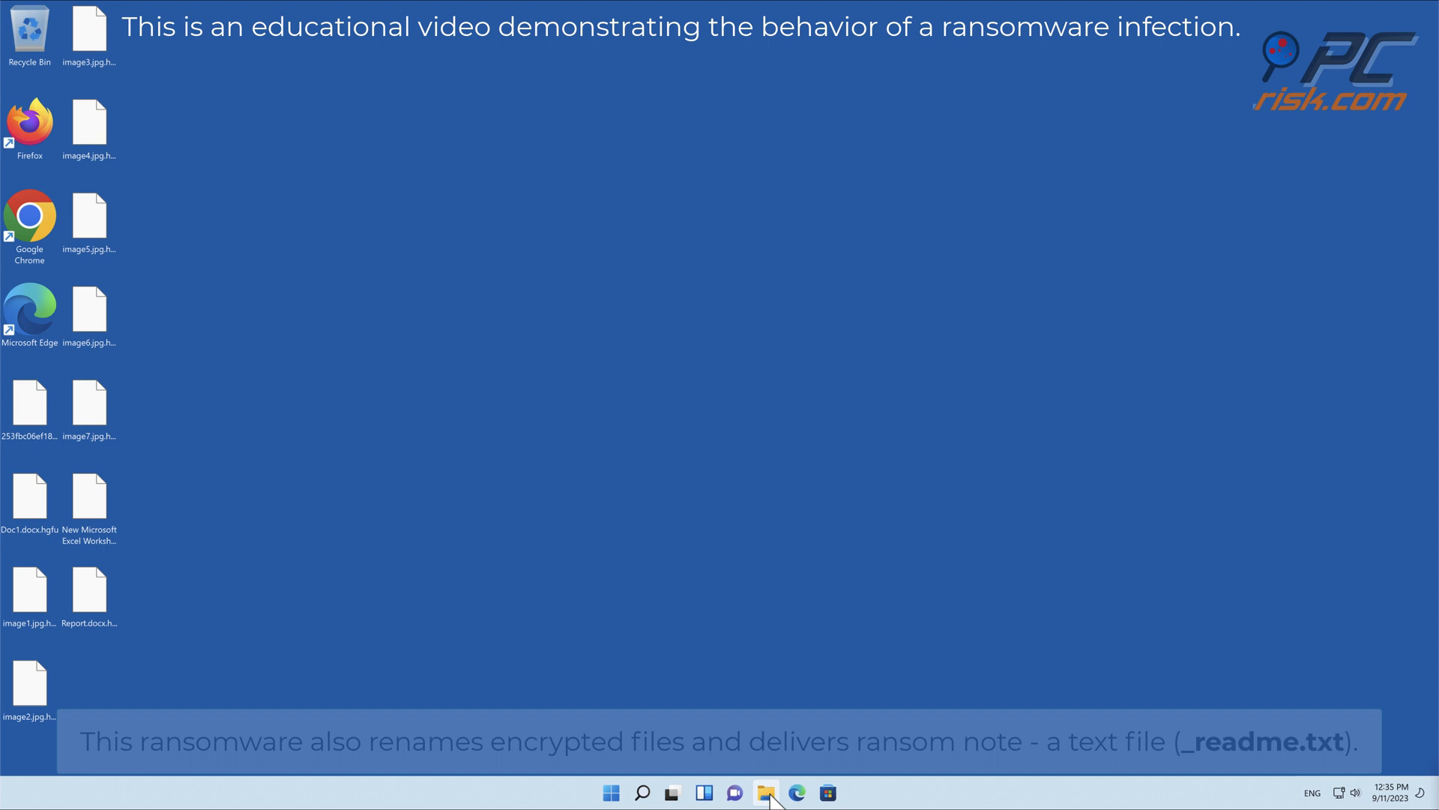
Browse This PC > Local Disk (C:) > Users to the bloguser2 profile folder
left_click(768, 792)
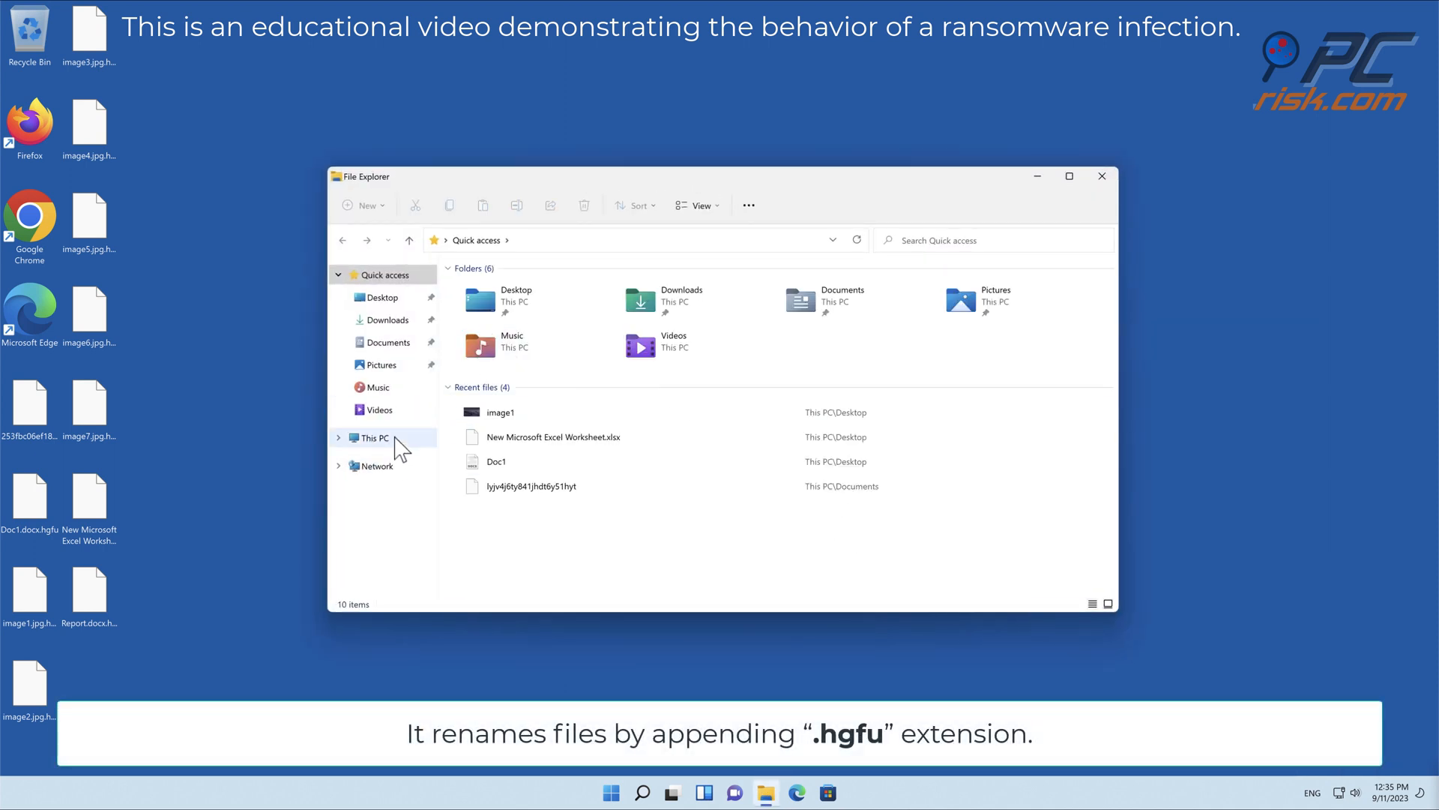
left_click(375, 437)
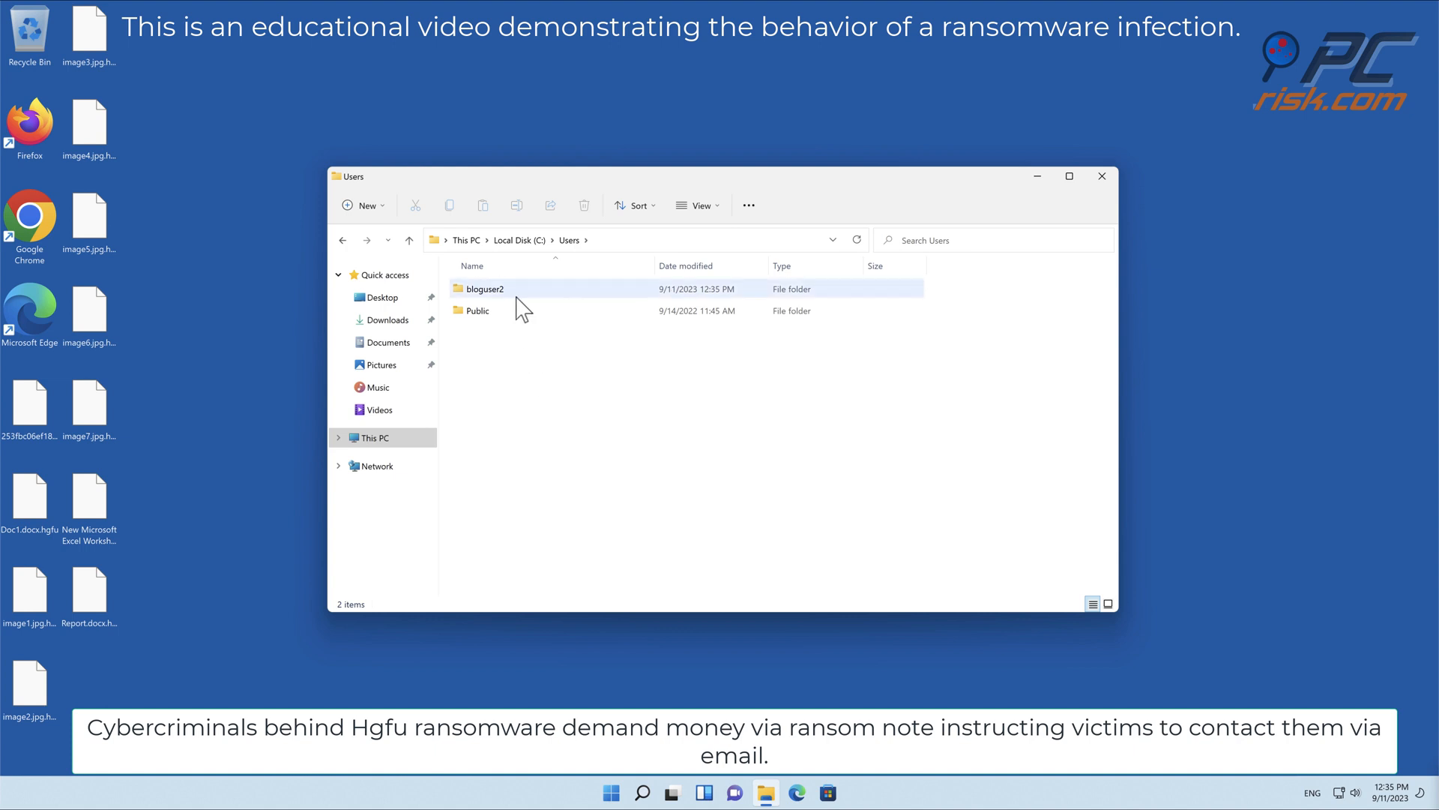
double_click(485, 287)
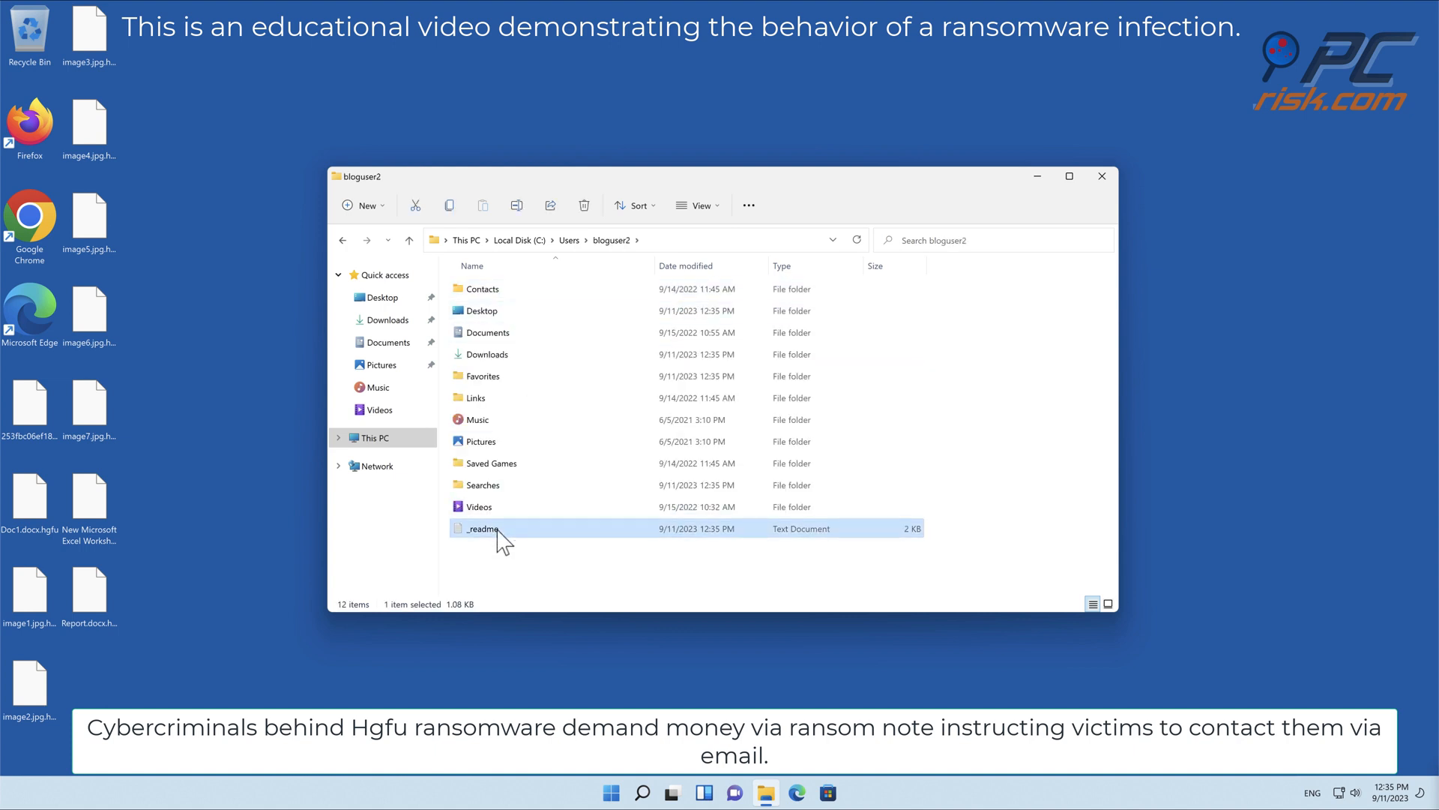
Read the _readme ransom note in Notepad, close it and the folder, then start Microsoft Edge
double_click(481, 528)
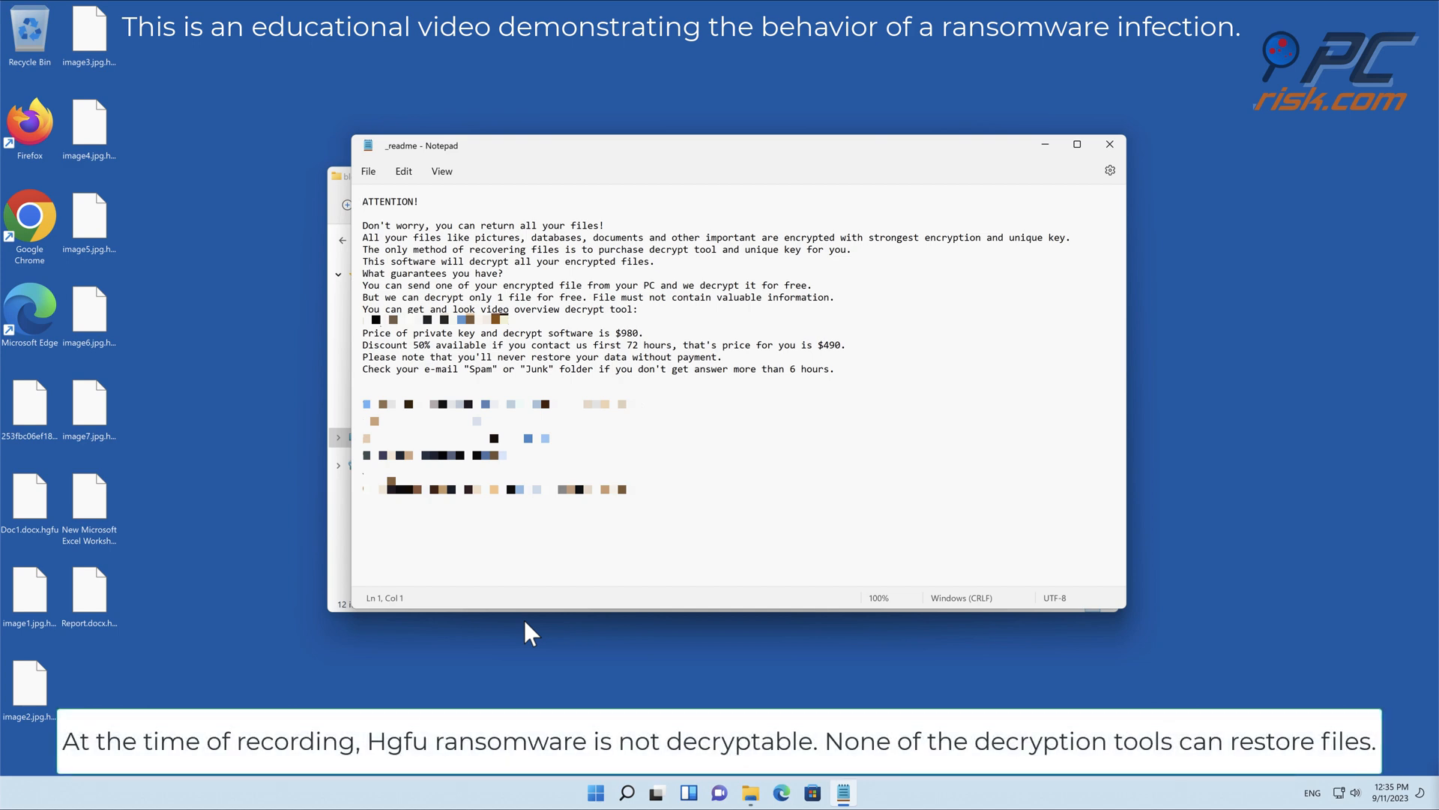
left_click(1110, 144)
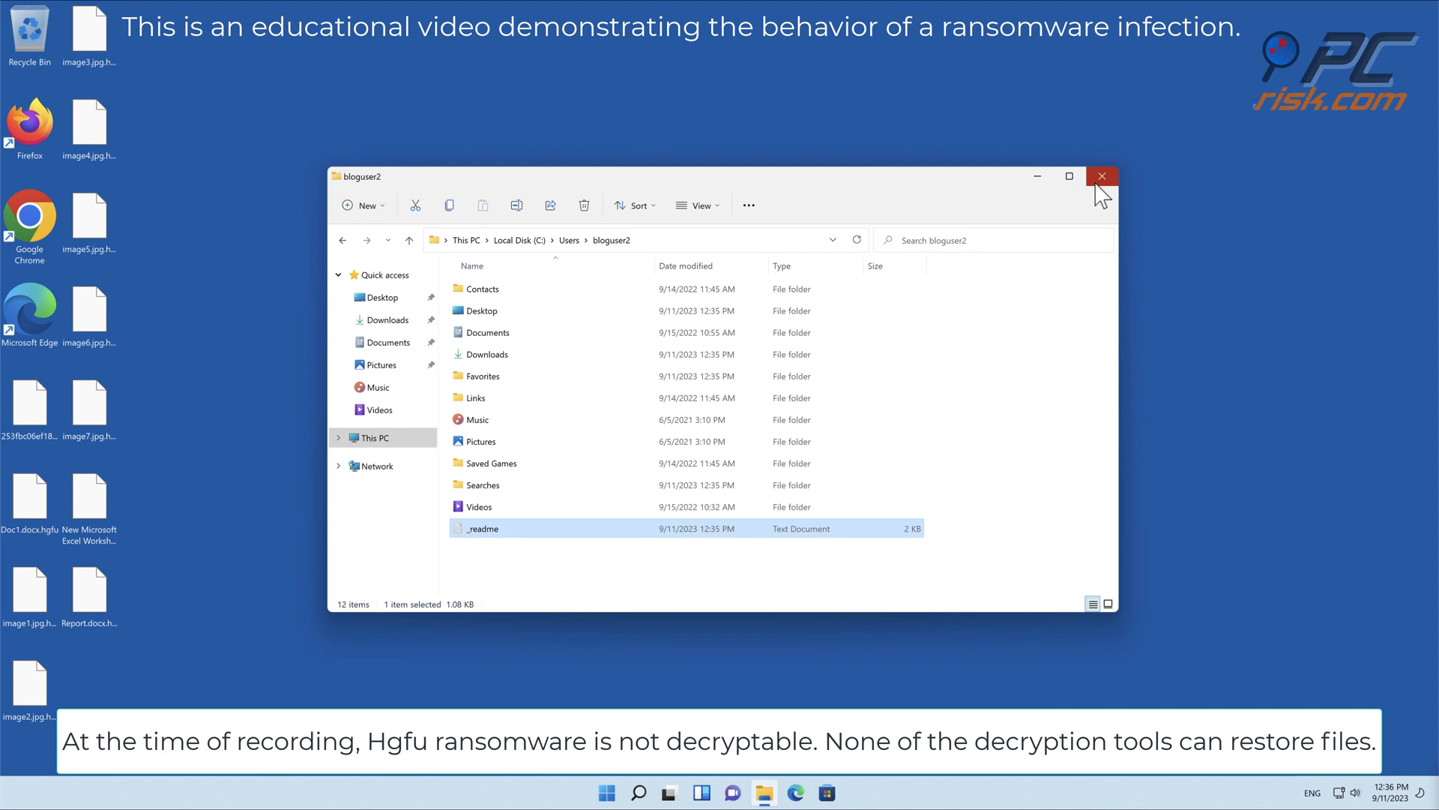
left_click(1102, 176)
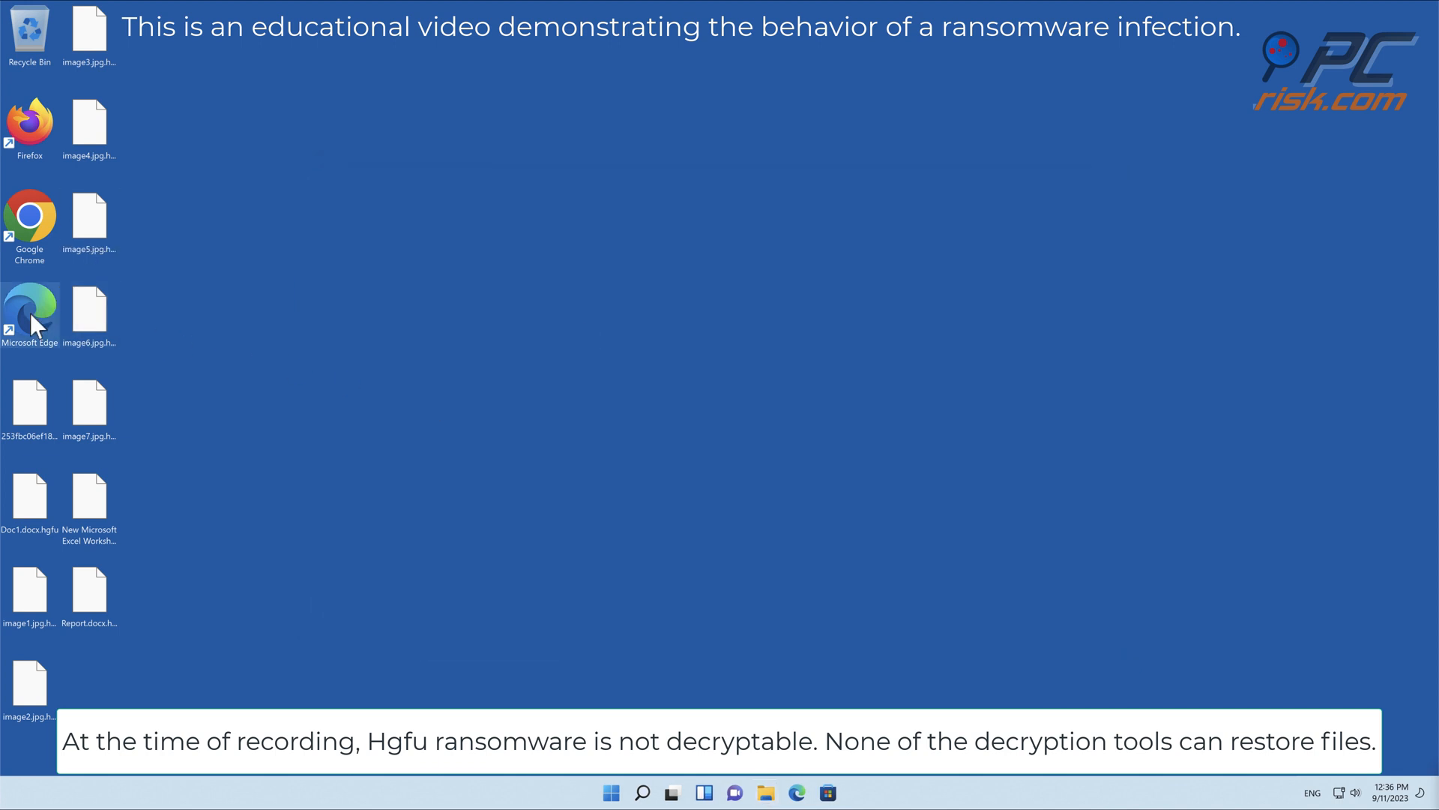
double_click(30, 310)
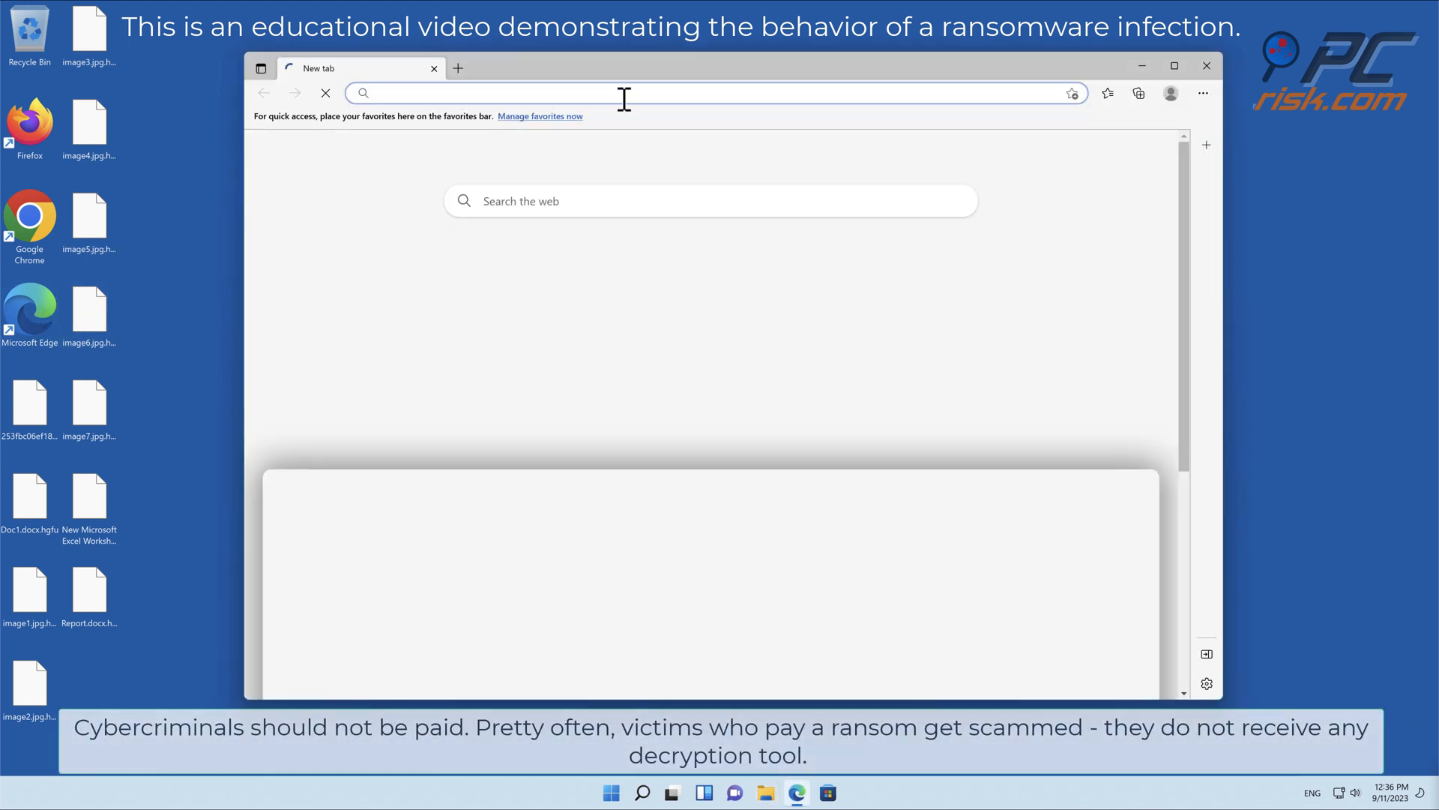
type("www.combocleaner.com")
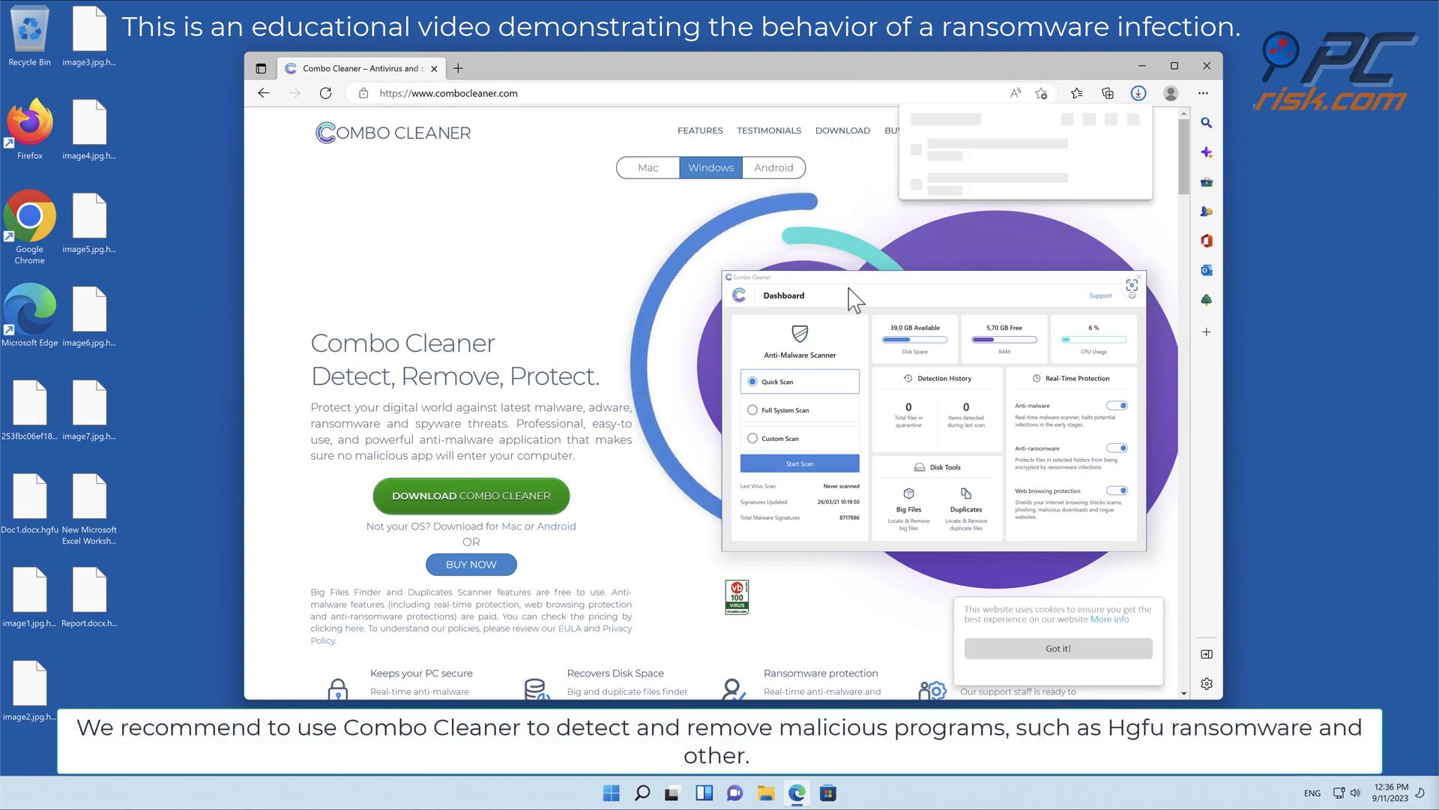
left_click(940, 155)
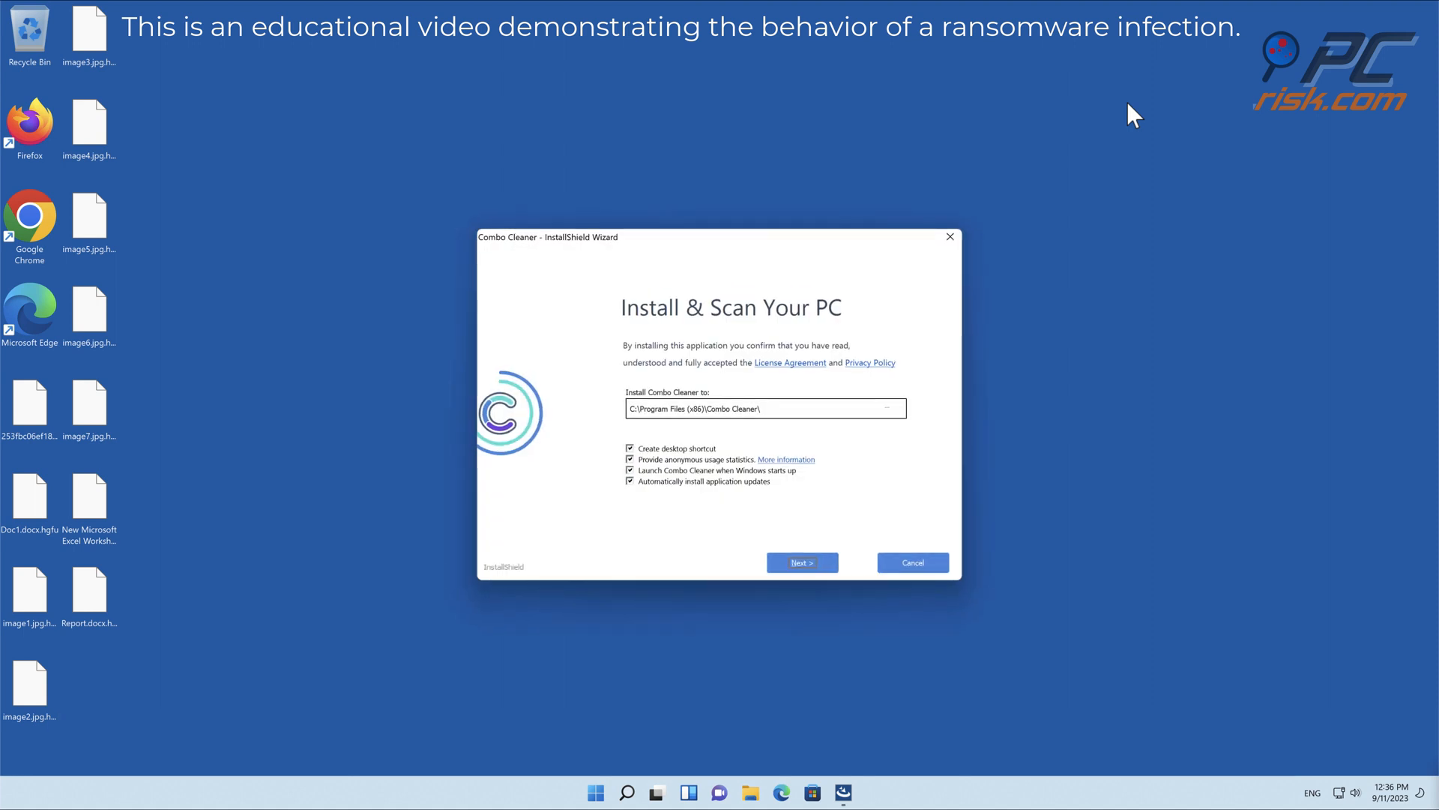
Install Combo Cleaner to the default folder and finish, launching the first scan
left_click(801, 562)
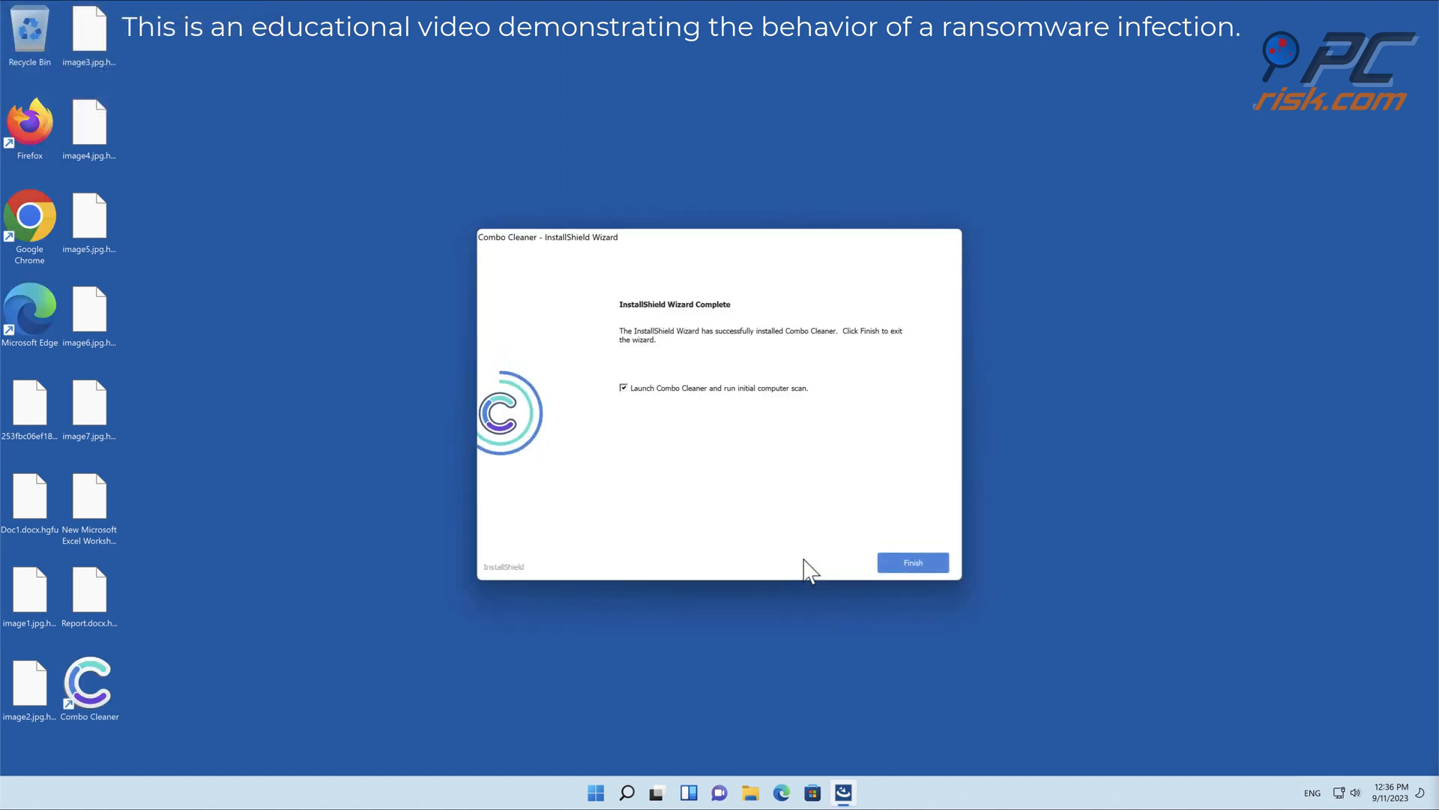
left_click(910, 562)
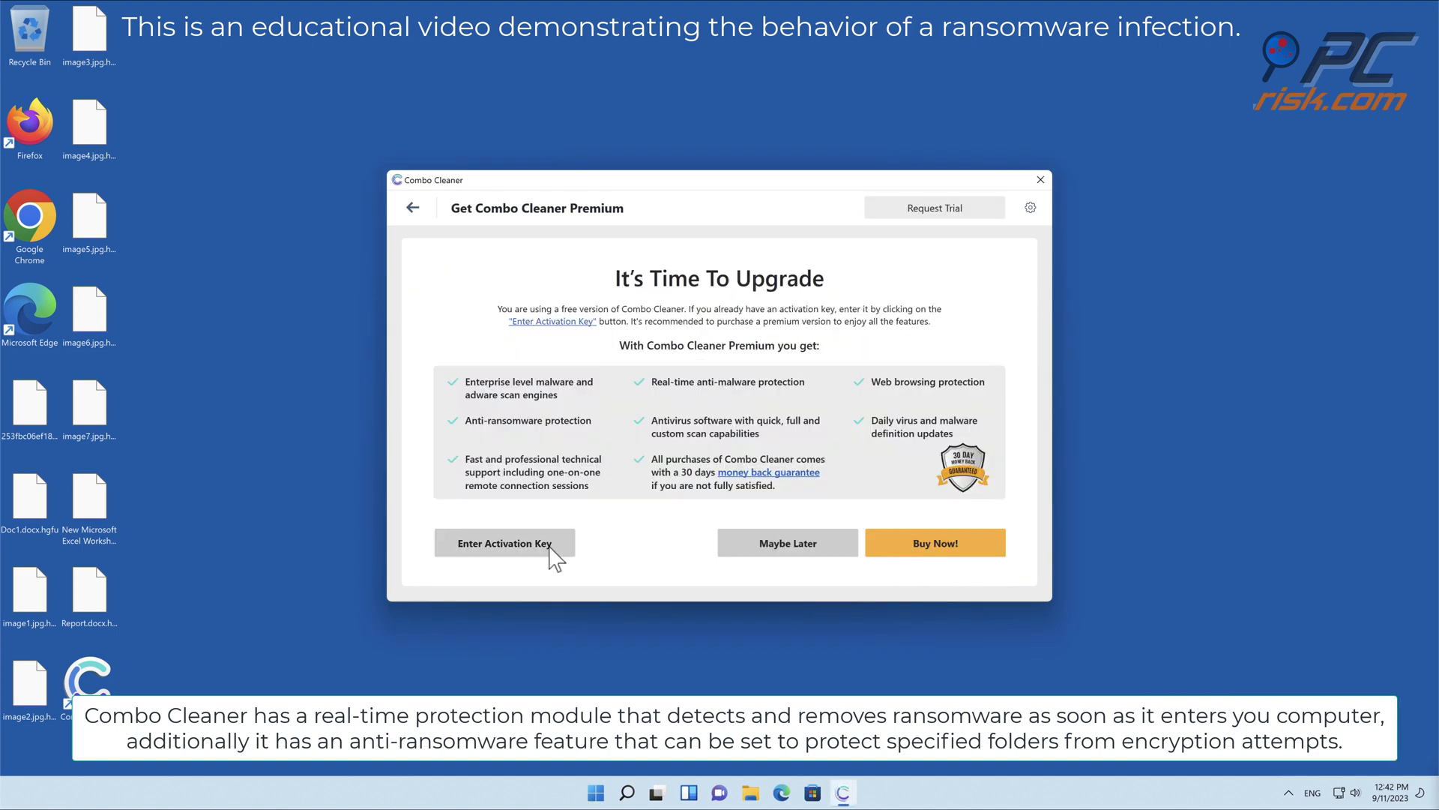
Activate the license, confirm it and move the two detected threats to quarantine
left_click(504, 542)
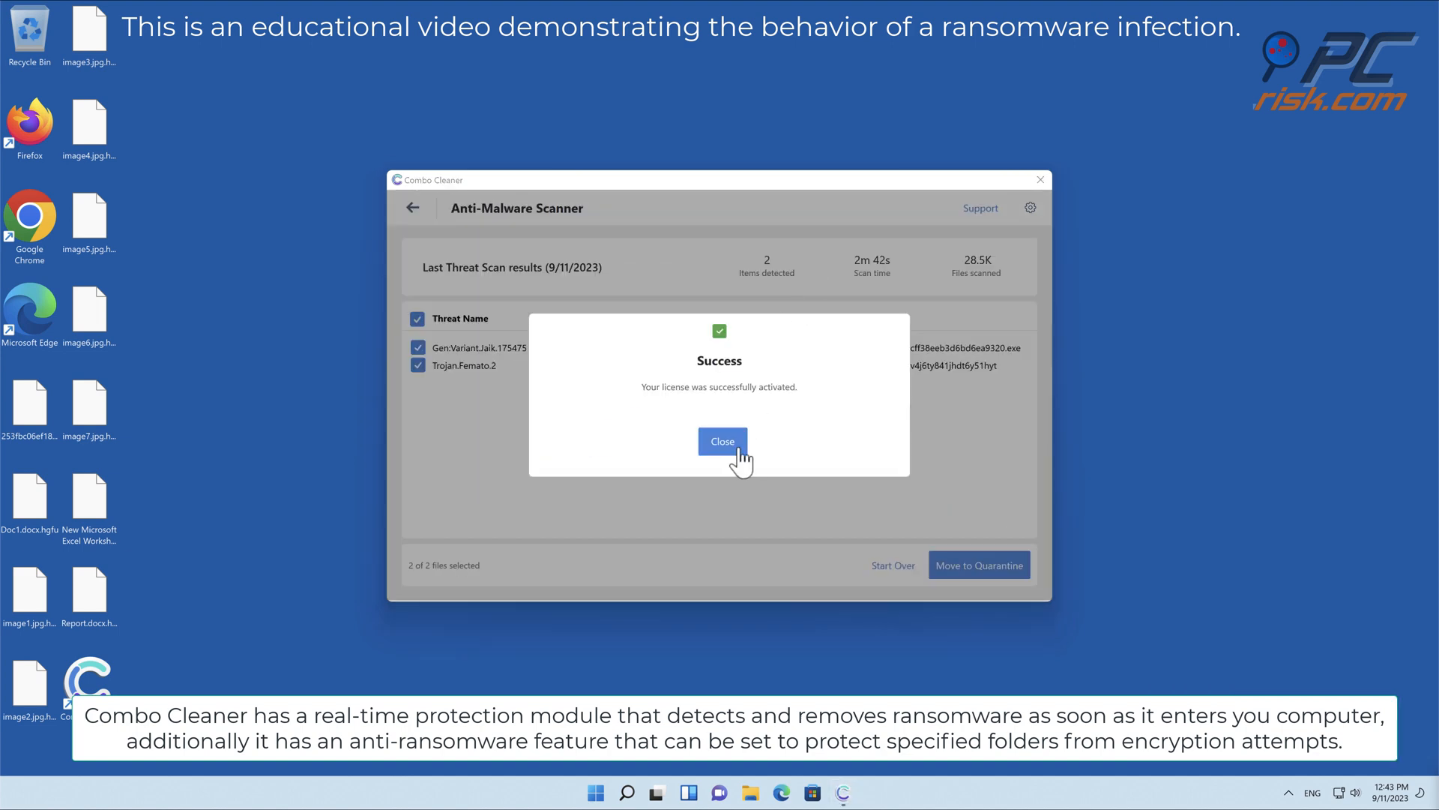
left_click(723, 441)
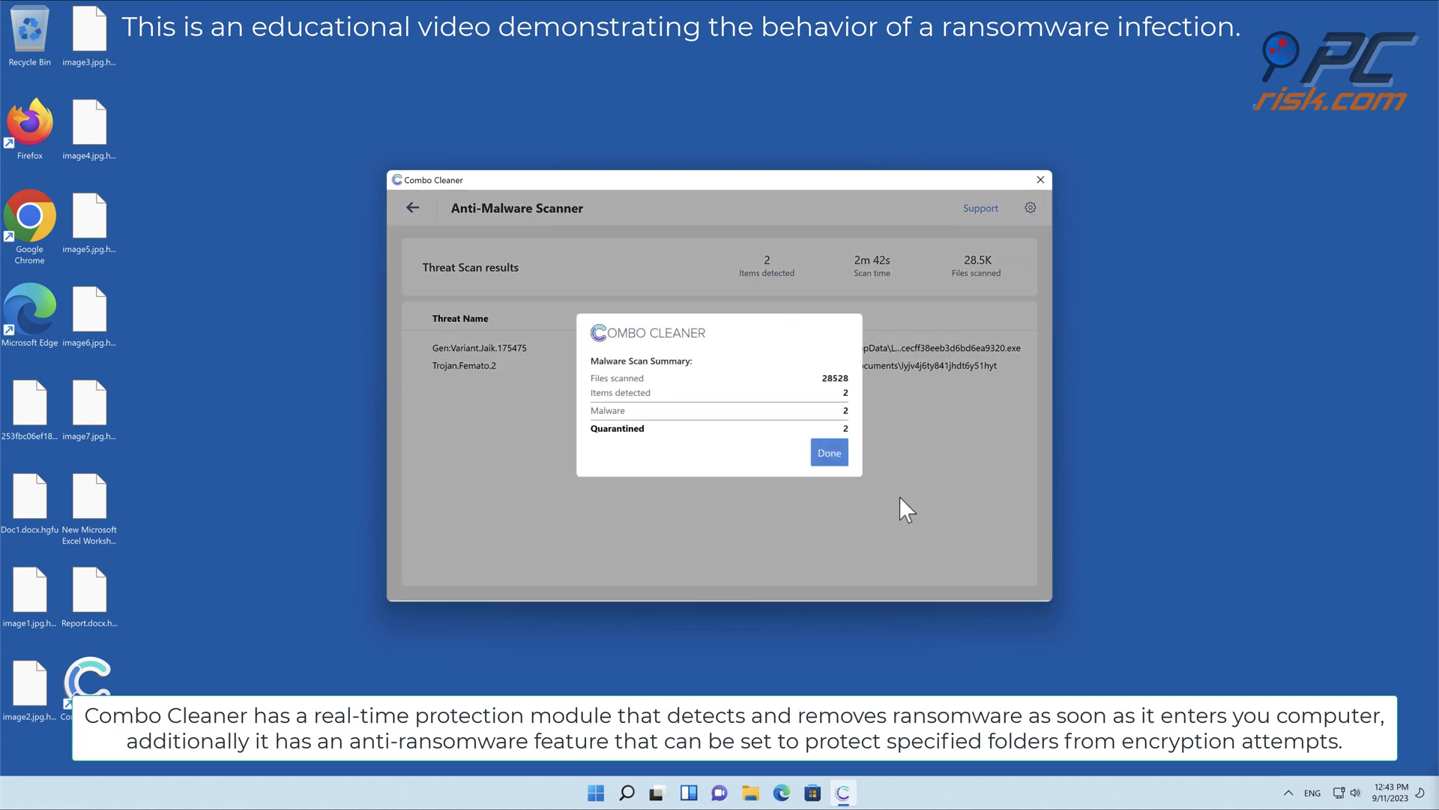
left_click(828, 451)
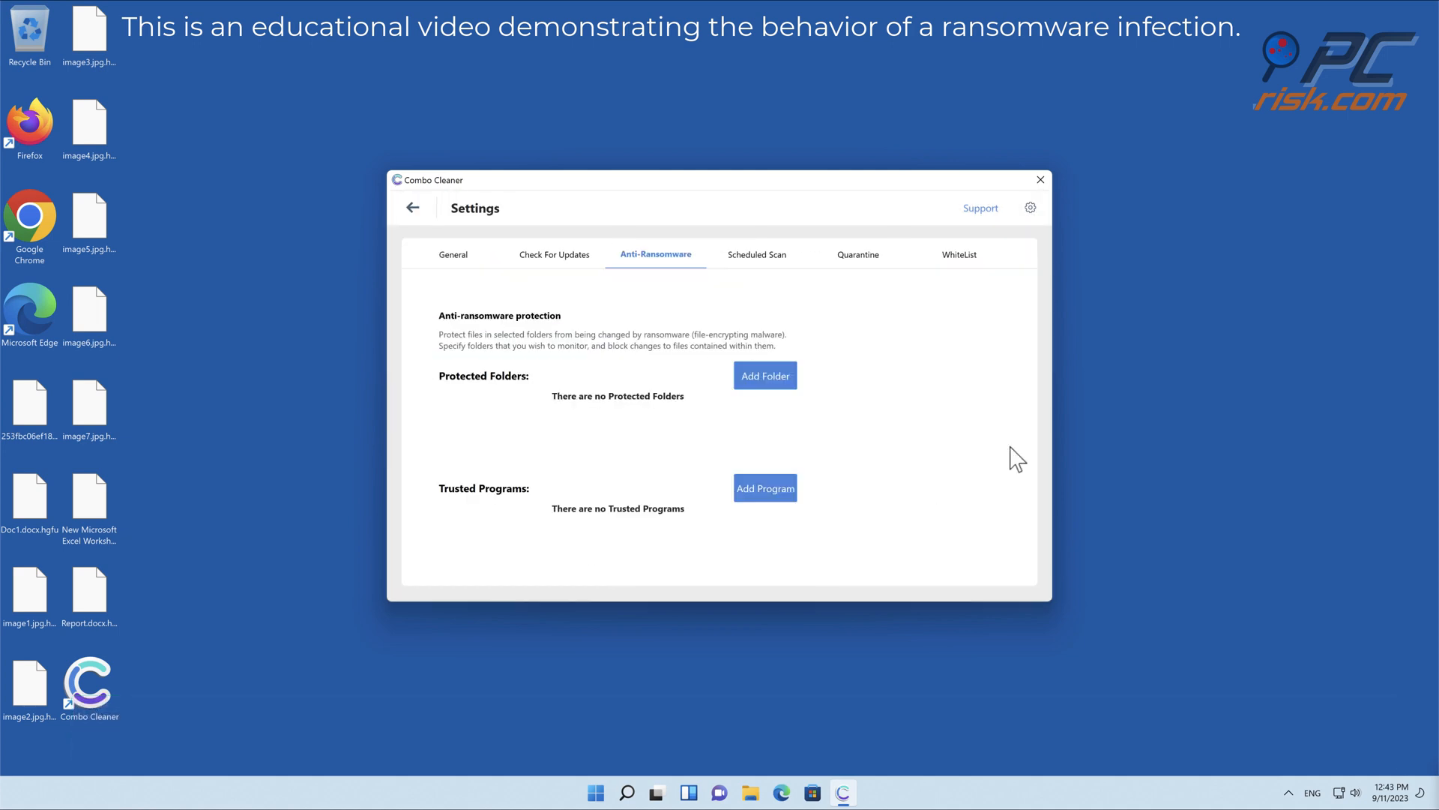
Browse for a folder to protect under Anti-Ransomware, then cancel the folder chooser
left_click(763, 375)
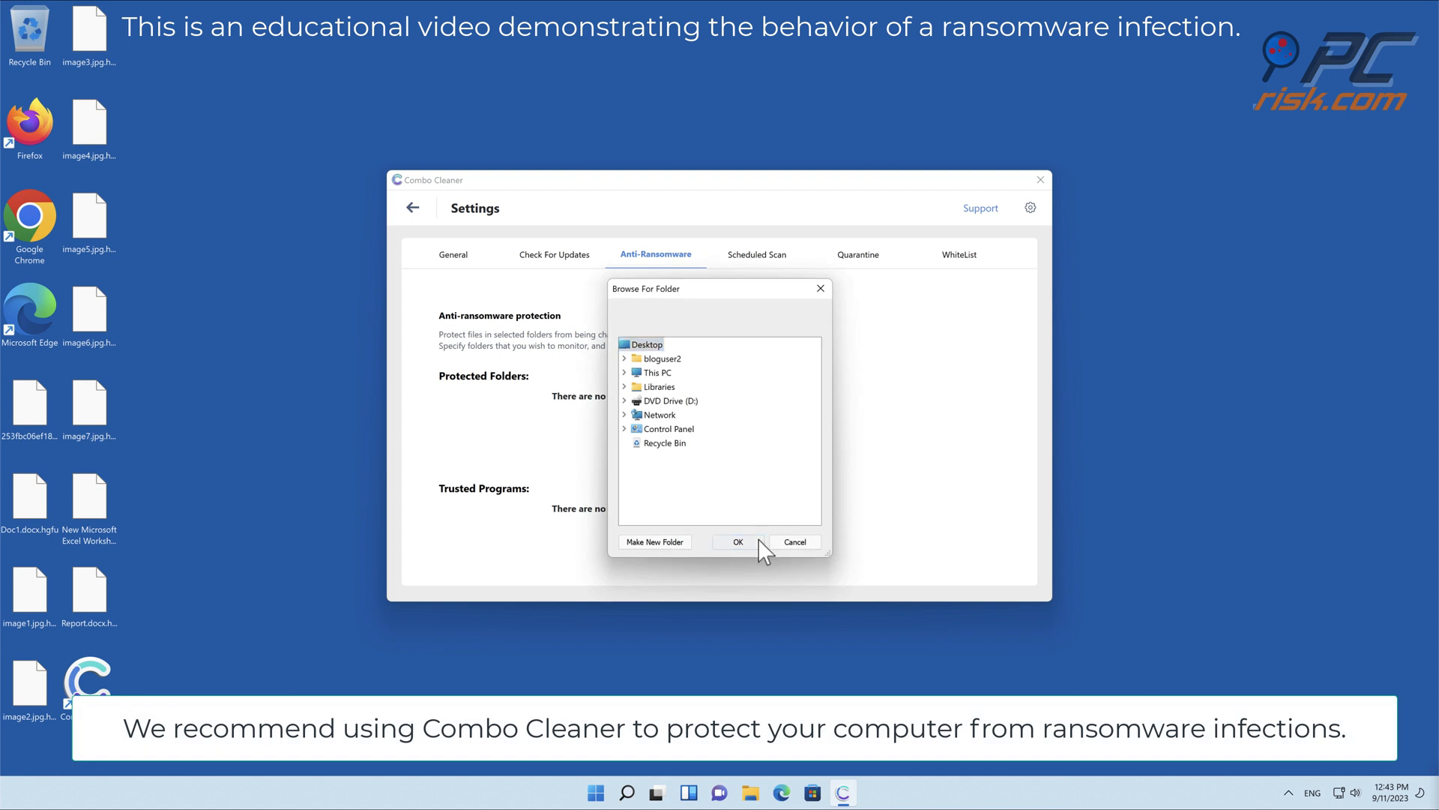
left_click(737, 541)
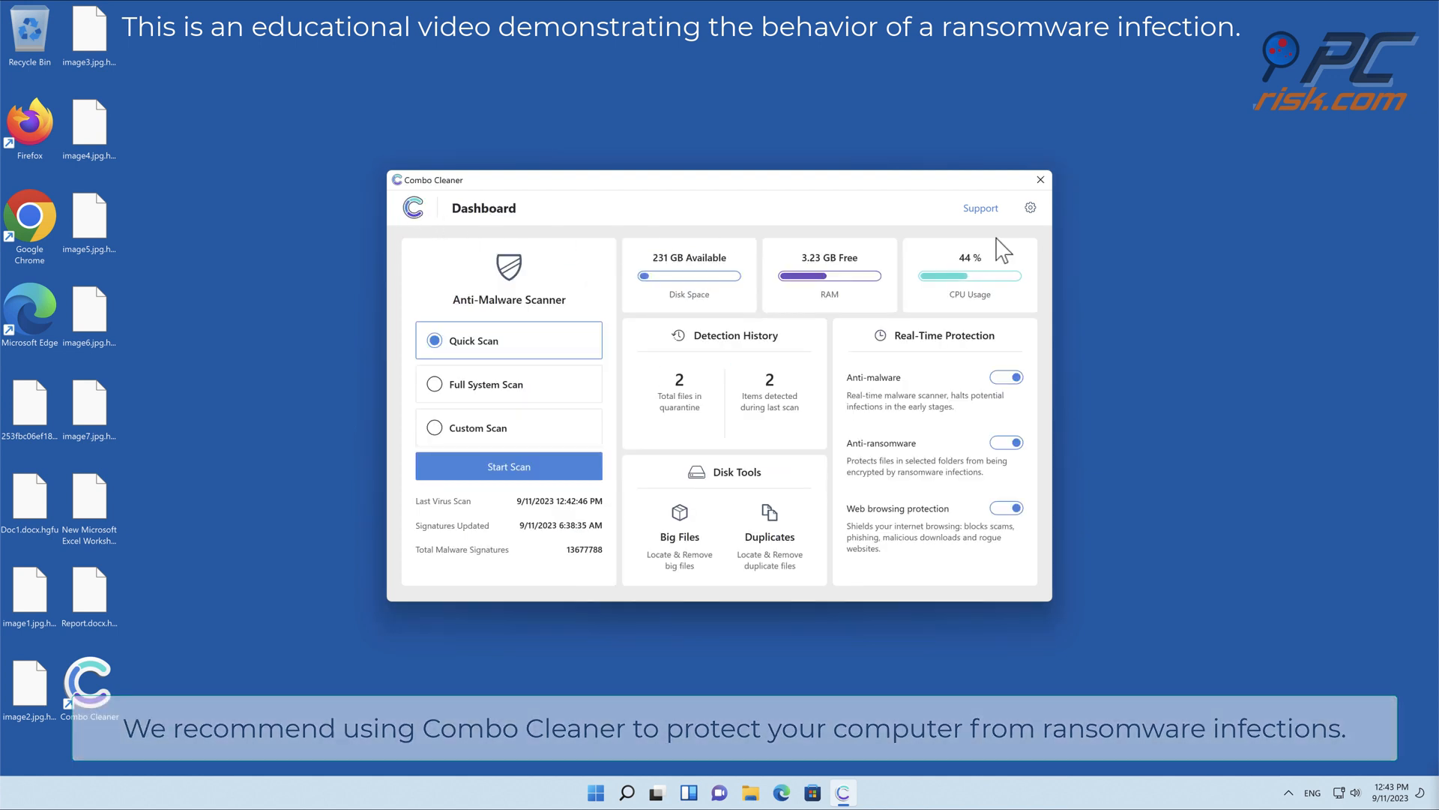